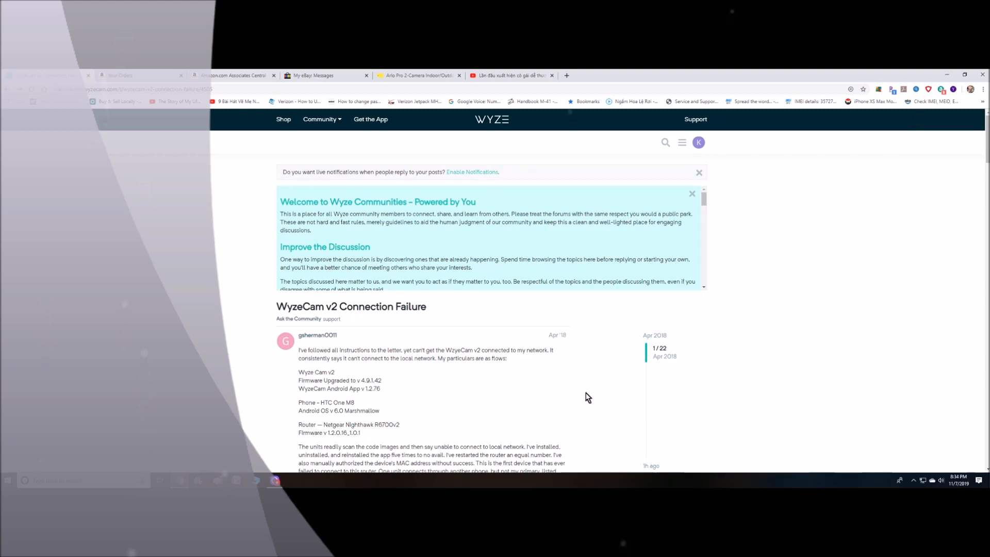
{"action": "mouse_move", "coordinate": [541, 331]}
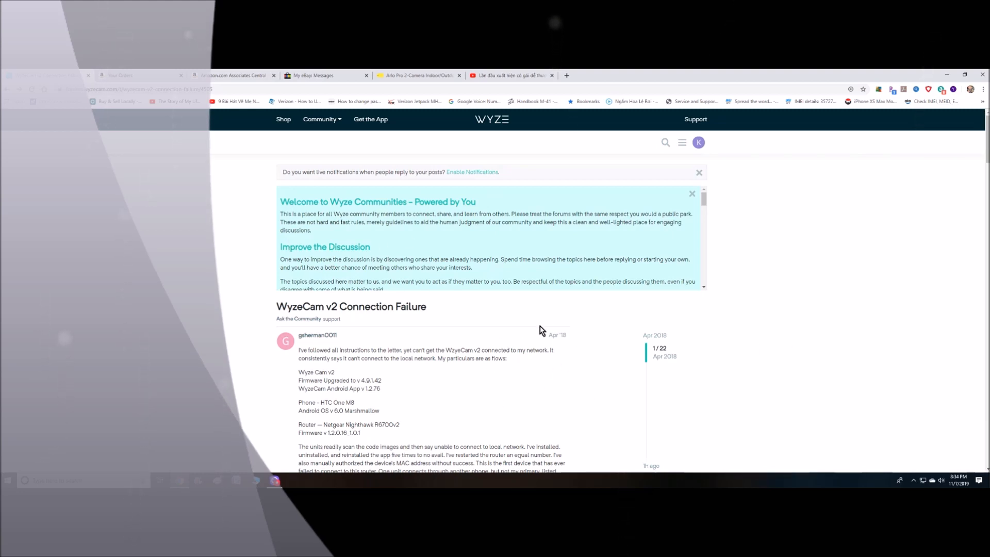
{"action": "mouse_move", "coordinate": [579, 410]}
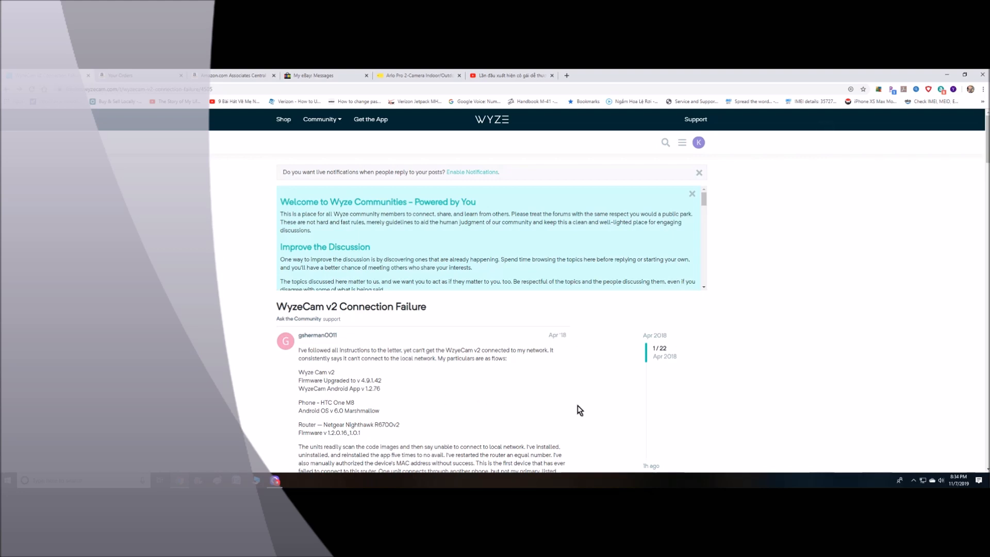
{"action": "scroll", "scroll_direction": "down", "scroll_amount": 3}
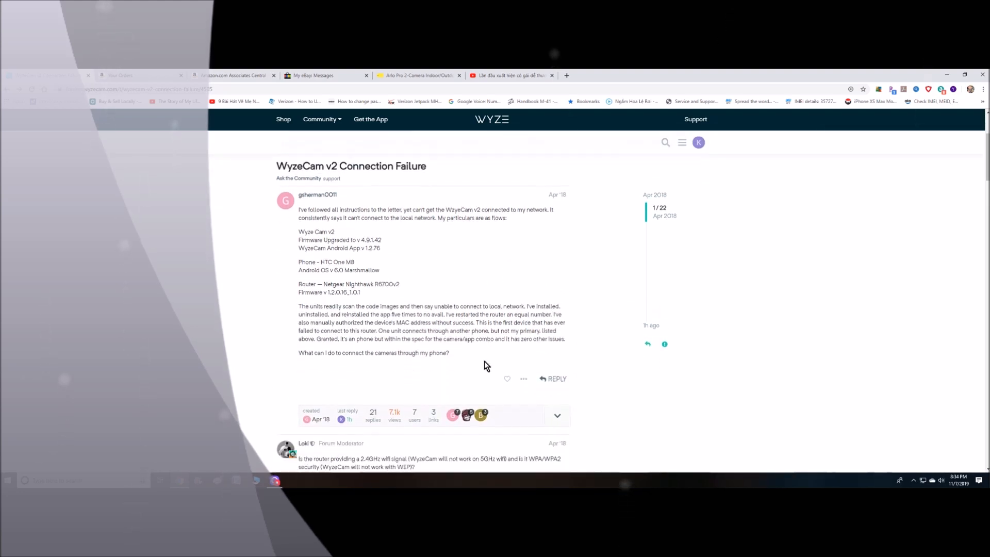
{"action": "scroll", "scroll_direction": "down", "scroll_amount": 3}
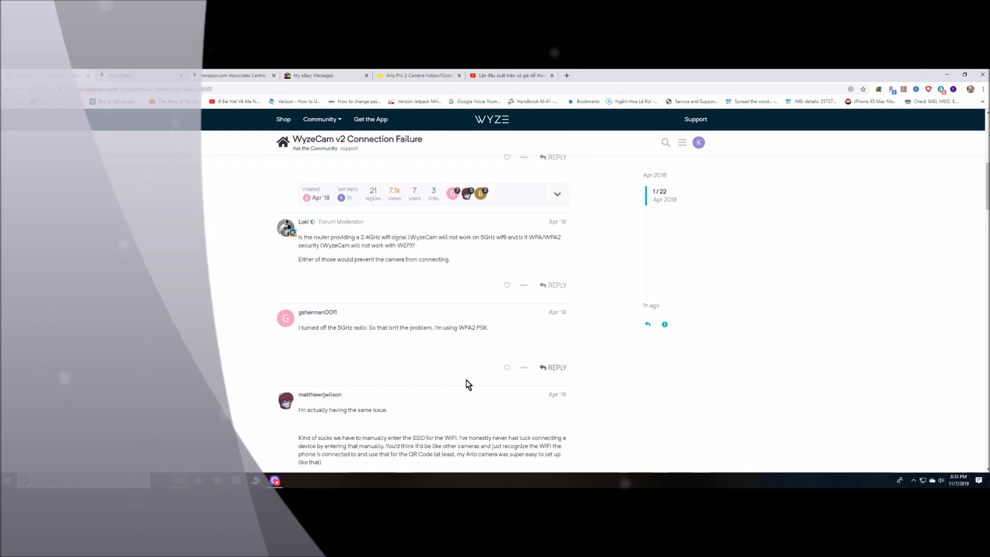
{"action": "mouse_move", "coordinate": [764, 360]}
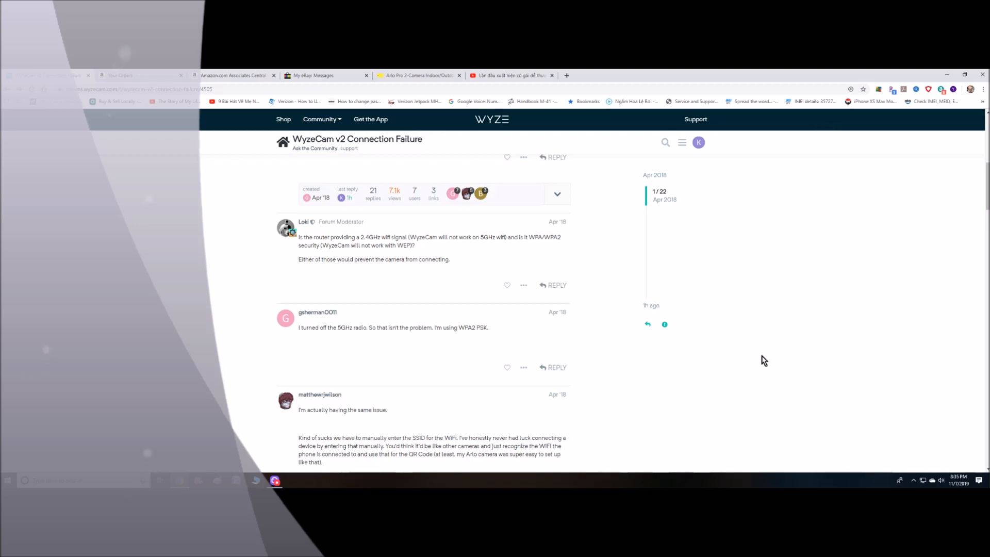
{"action": "mouse_move", "coordinate": [752, 349]}
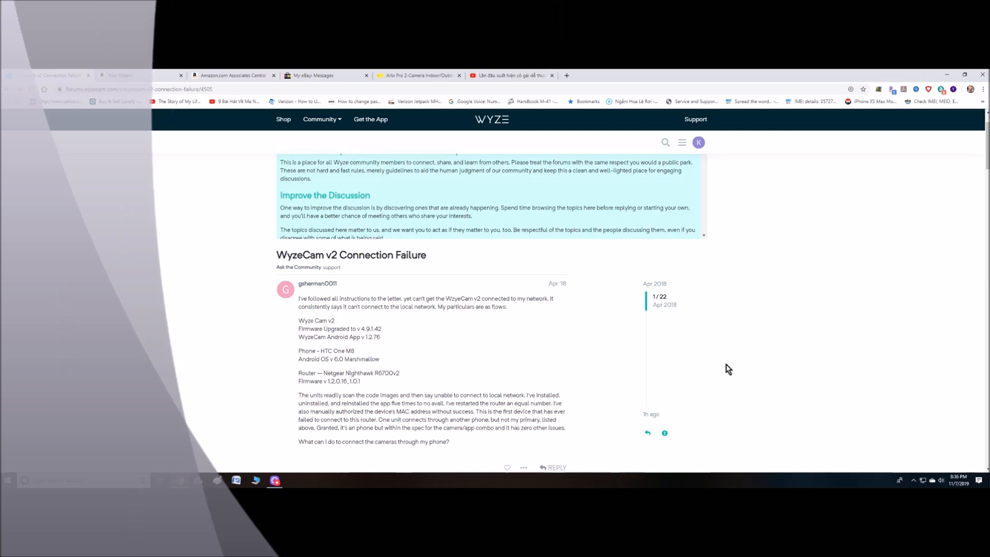
{"action": "mouse_move", "coordinate": [808, 353]}
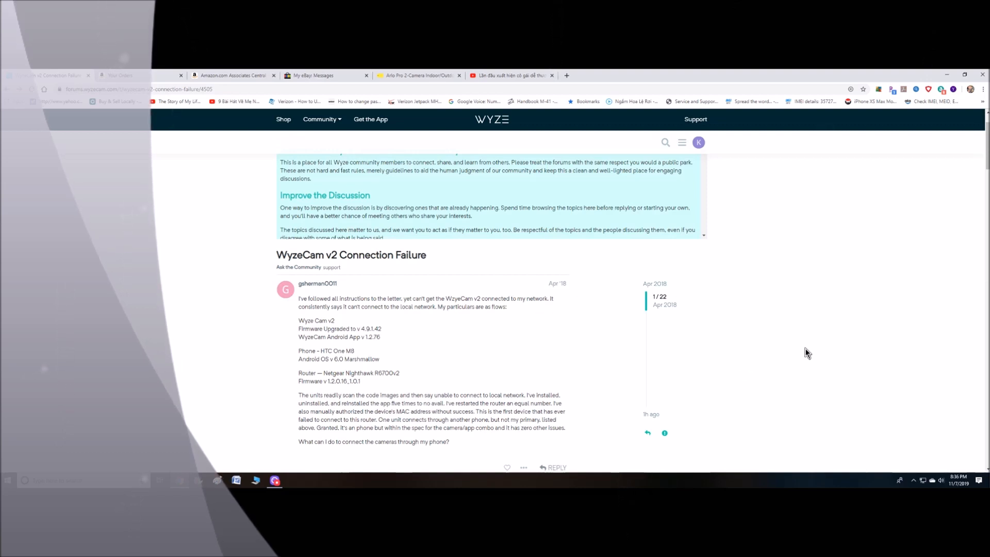
{"action": "scroll", "scroll_direction": "down", "scroll_amount": 3}
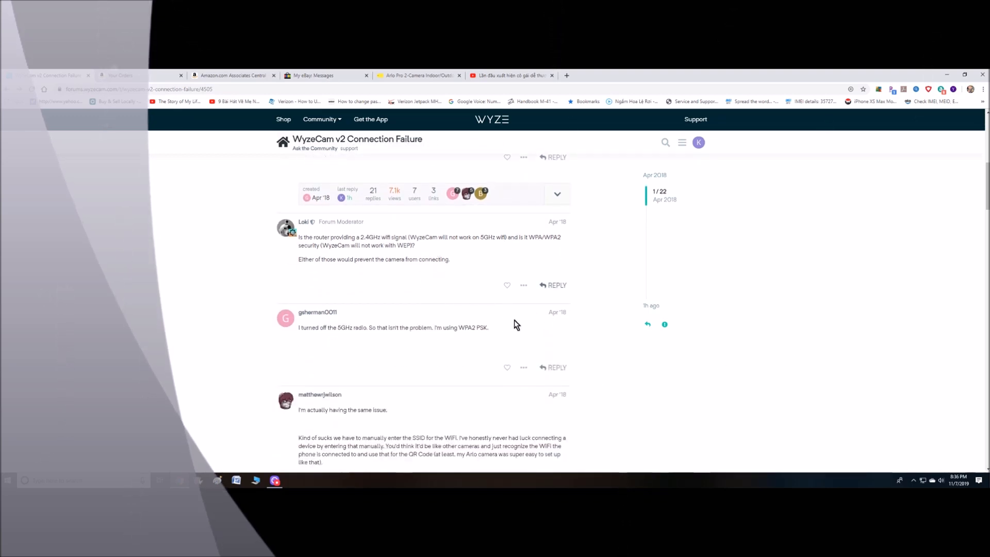
{"action": "mouse_move", "coordinate": [501, 381]}
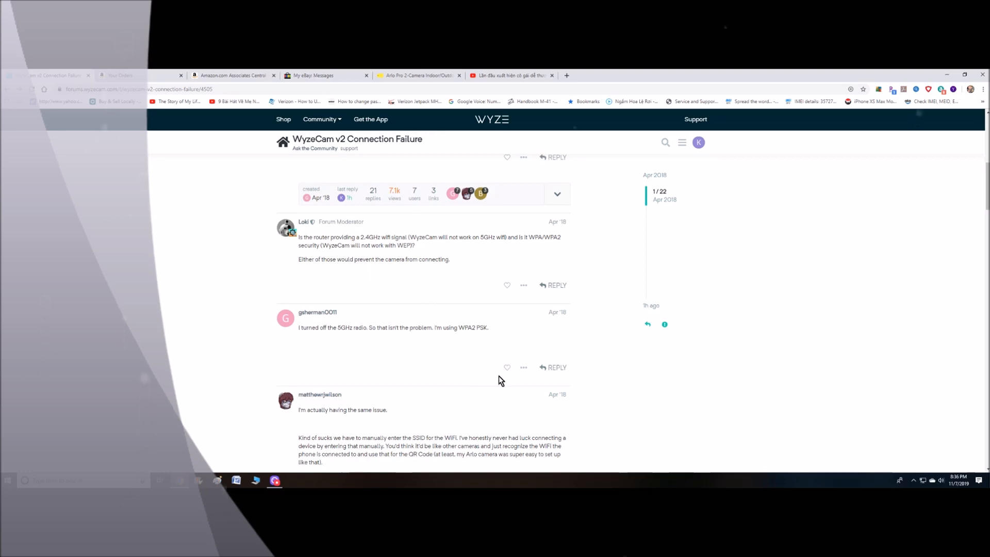
{"action": "mouse_move", "coordinate": [685, 403]}
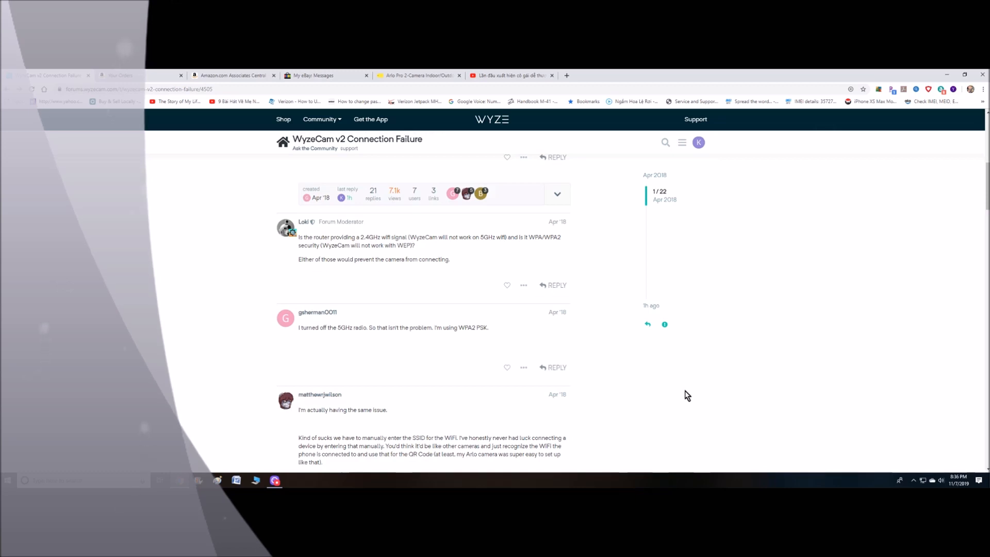
{"action": "scroll", "scroll_direction": "down", "scroll_amount": 3}
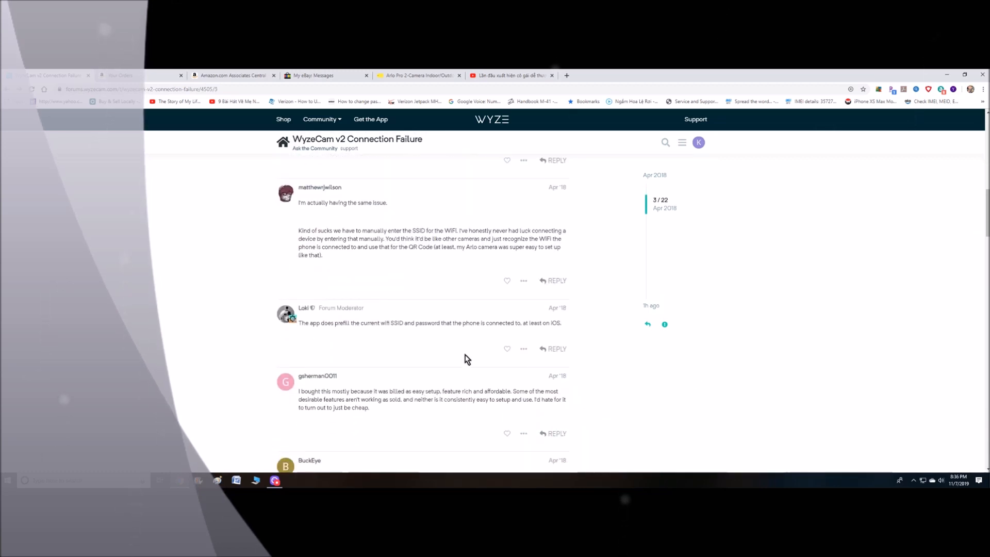
{"action": "scroll", "scroll_direction": "down", "scroll_amount": 3}
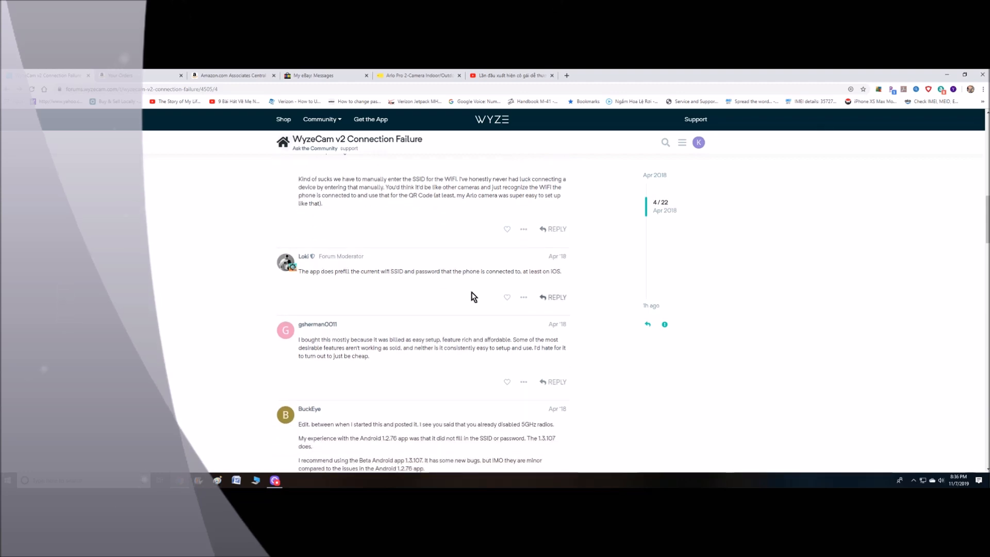
{"action": "mouse_move", "coordinate": [478, 341]}
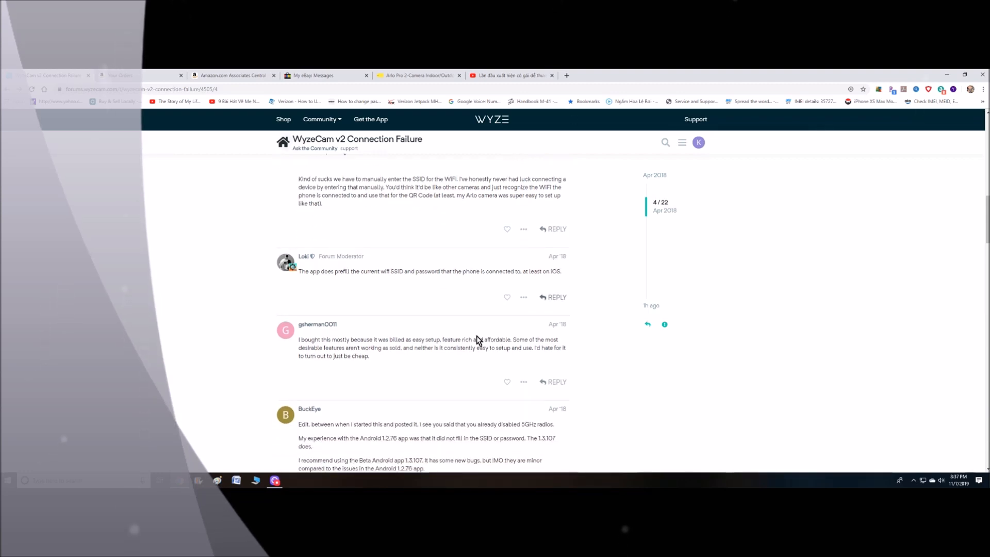
{"action": "scroll", "scroll_direction": "down", "scroll_amount": 3}
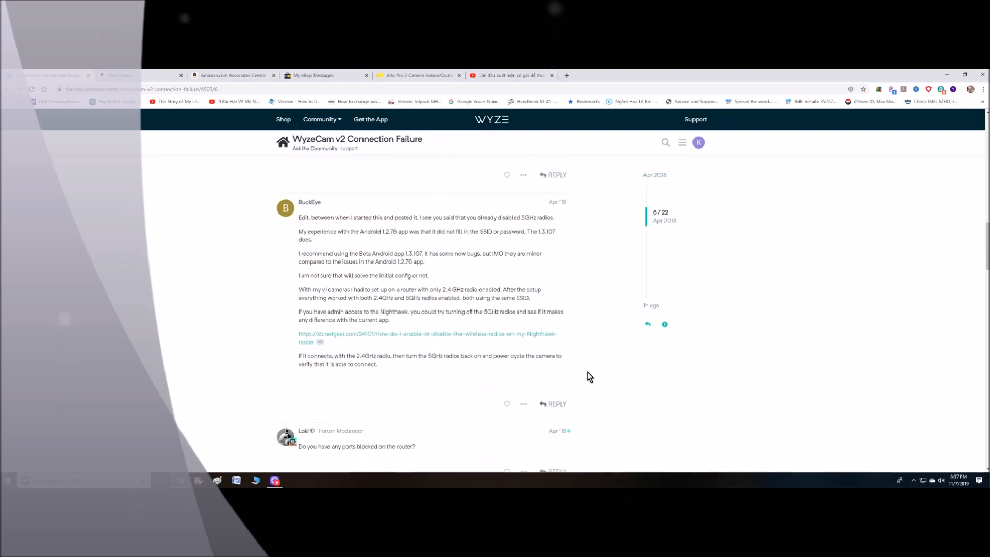
{"action": "scroll", "scroll_direction": "down", "scroll_amount": 3}
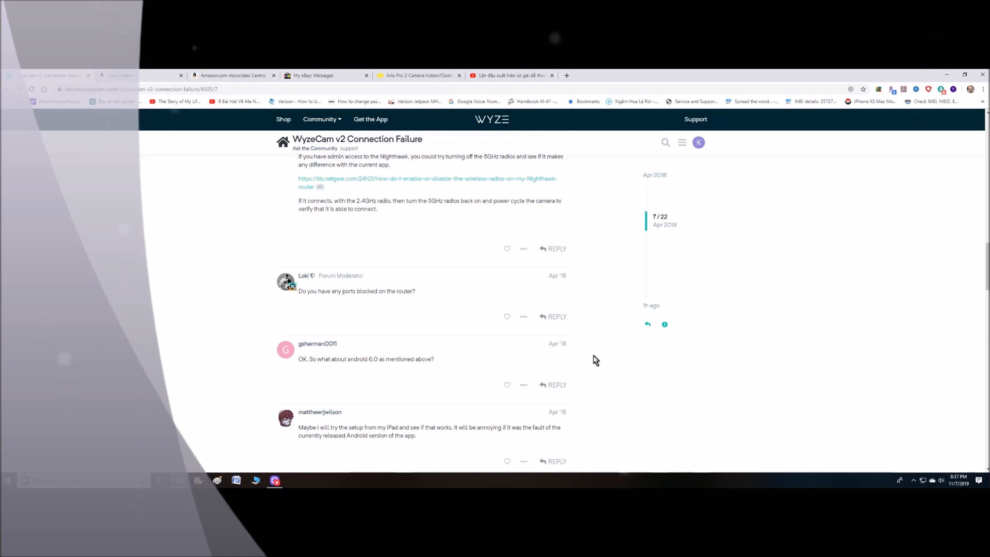
{"action": "mouse_move", "coordinate": [594, 357]}
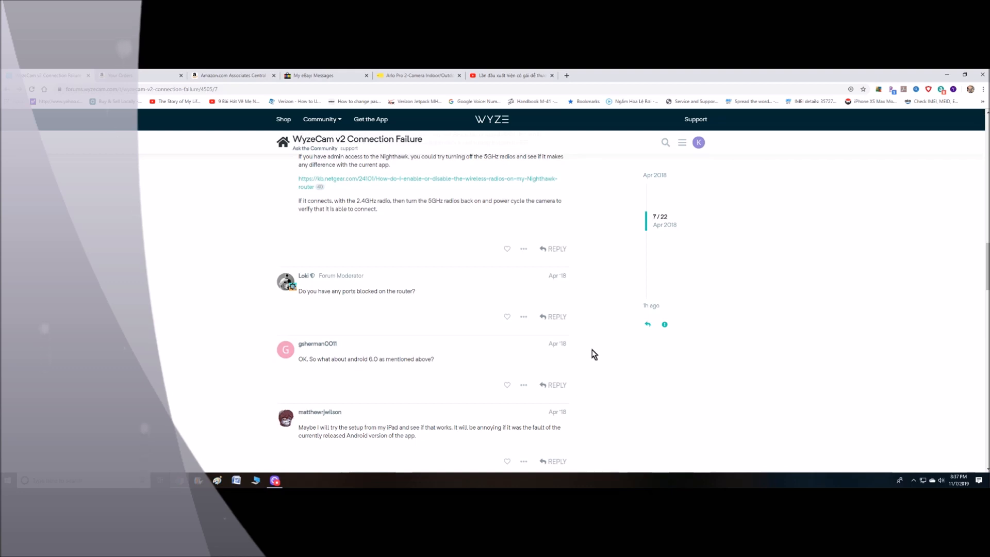
{"action": "mouse_move", "coordinate": [704, 354]}
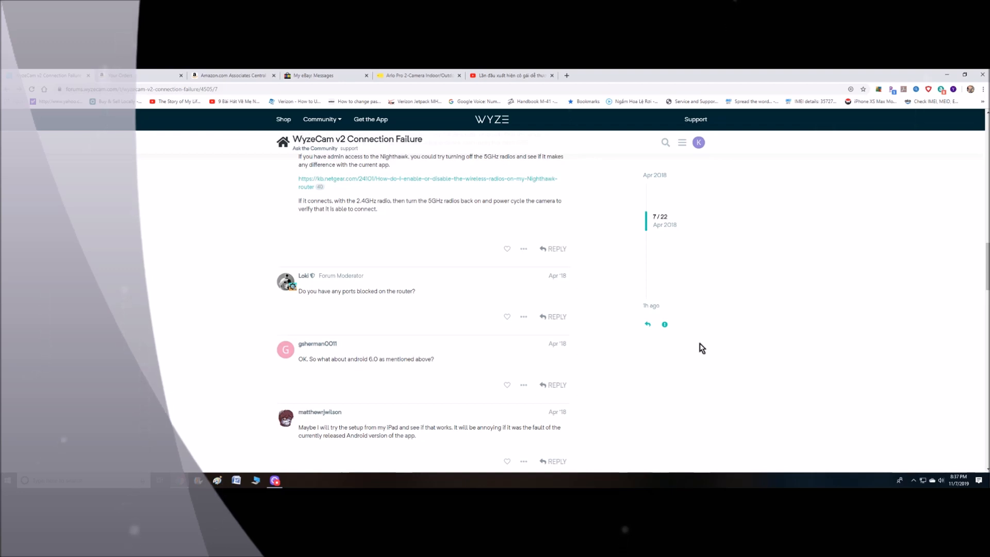
{"action": "mouse_move", "coordinate": [698, 384]}
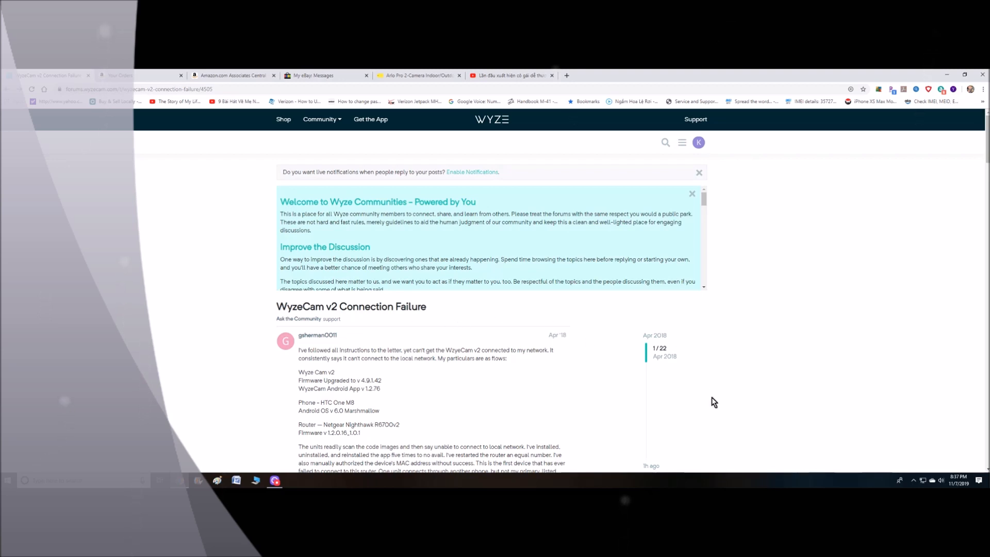
{"action": "mouse_move", "coordinate": [721, 369]}
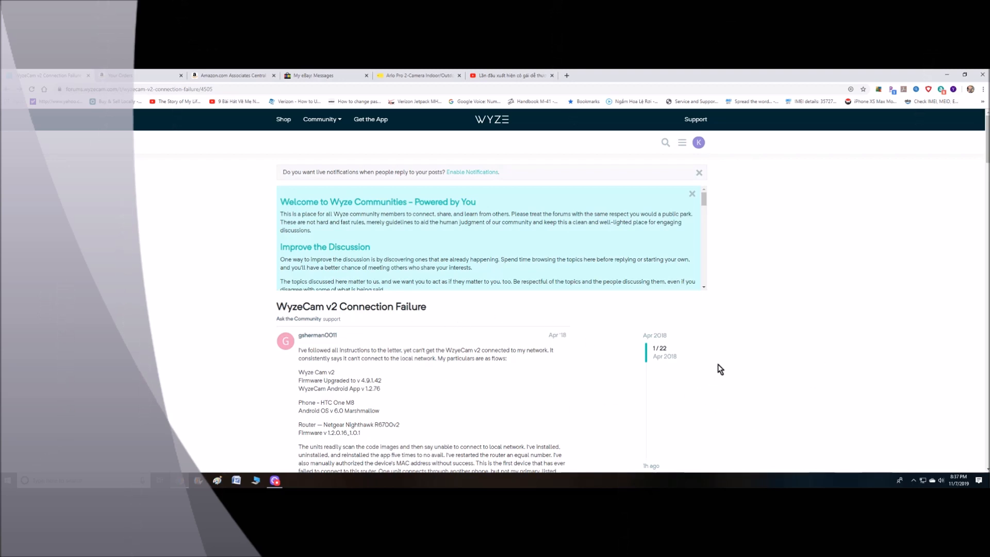
{"action": "mouse_move", "coordinate": [714, 352]}
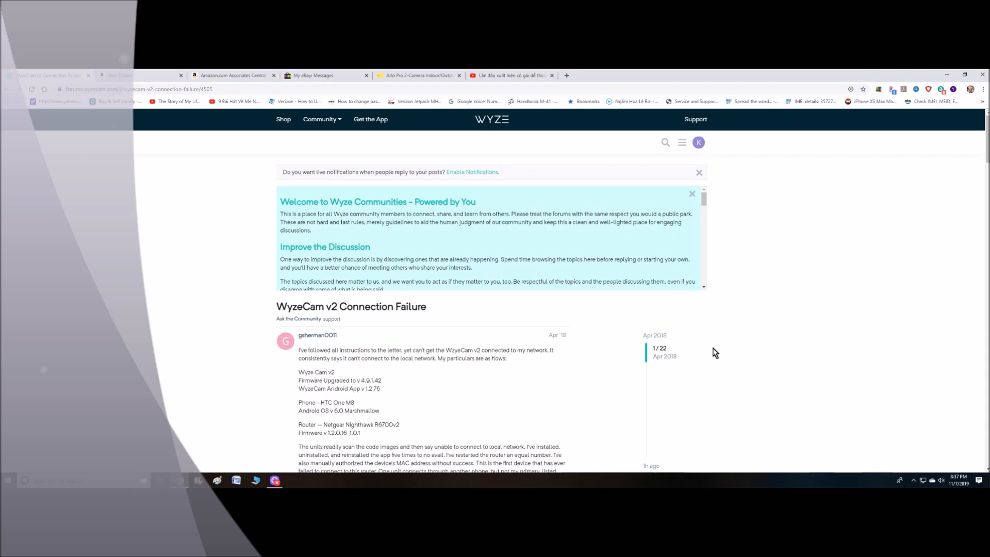